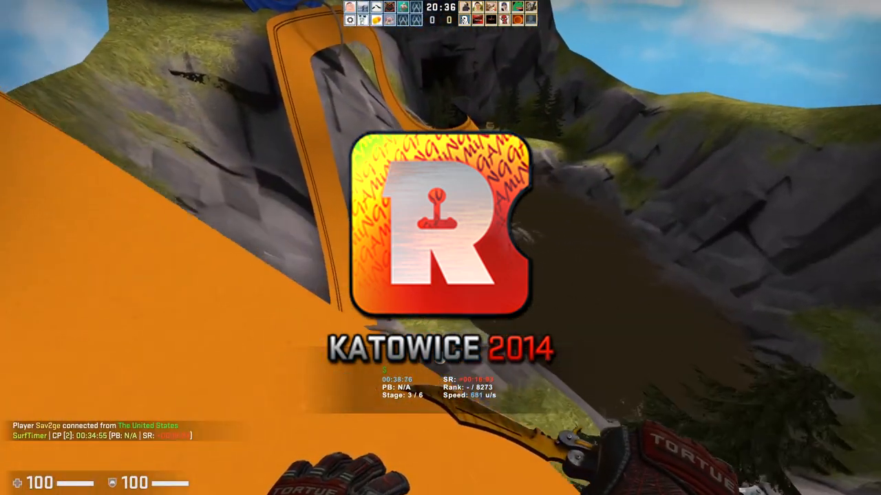
mouse_move(440, 247)
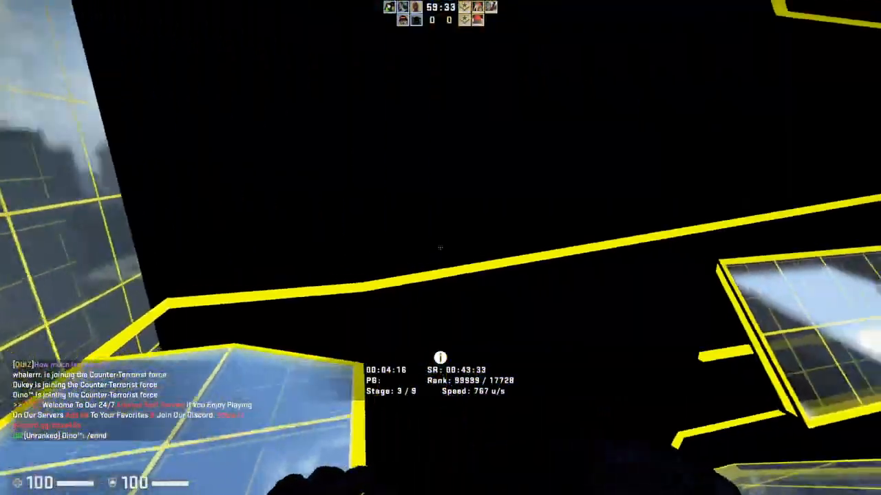
mouse_move(441, 248)
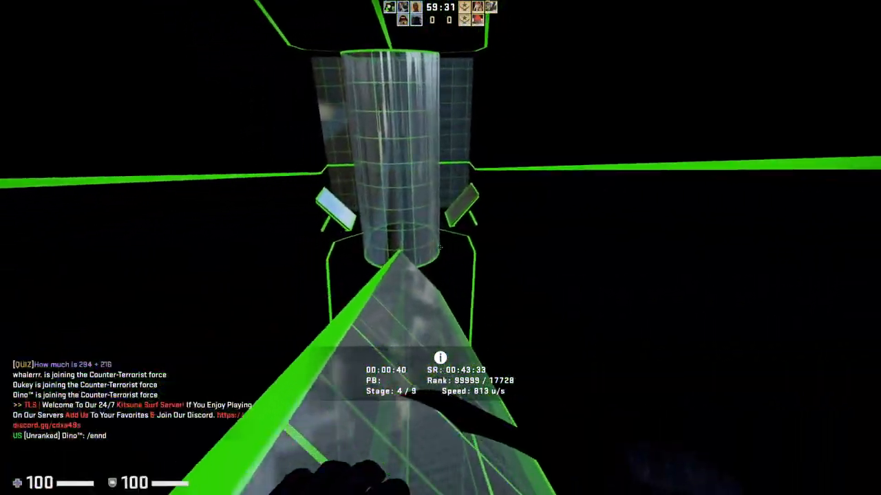
mouse_move(440, 248)
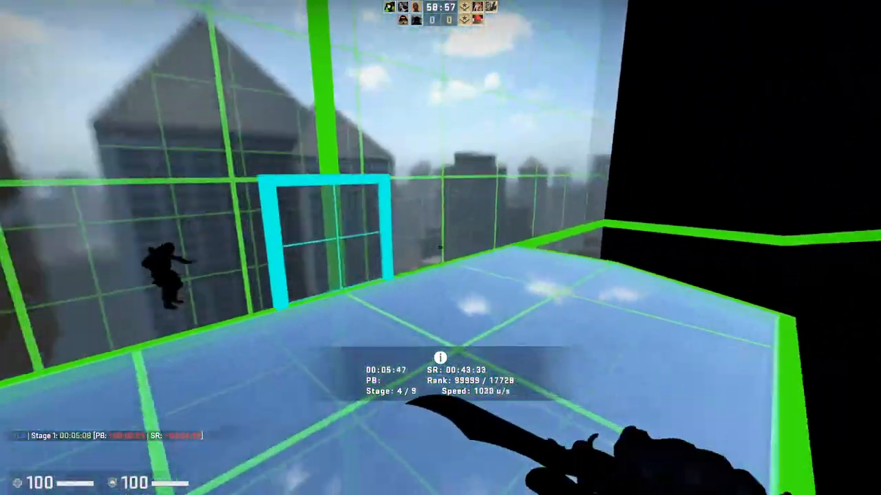
mouse_move(441, 248)
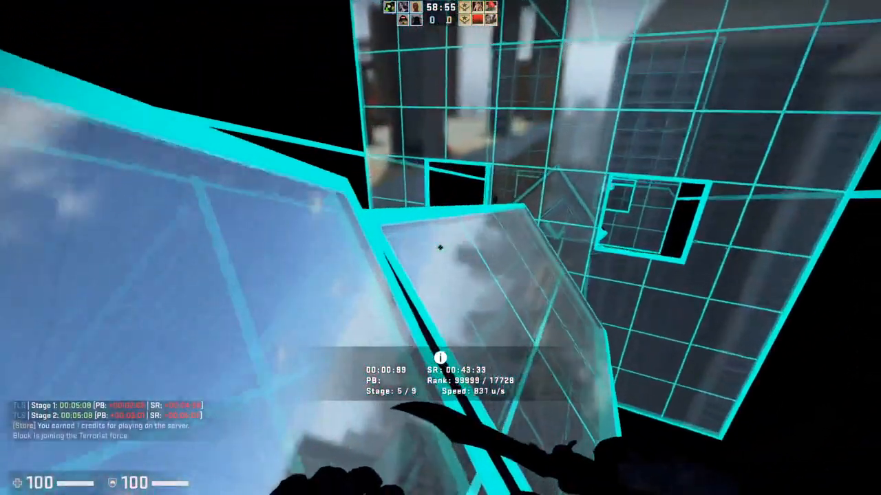
mouse_move(441, 247)
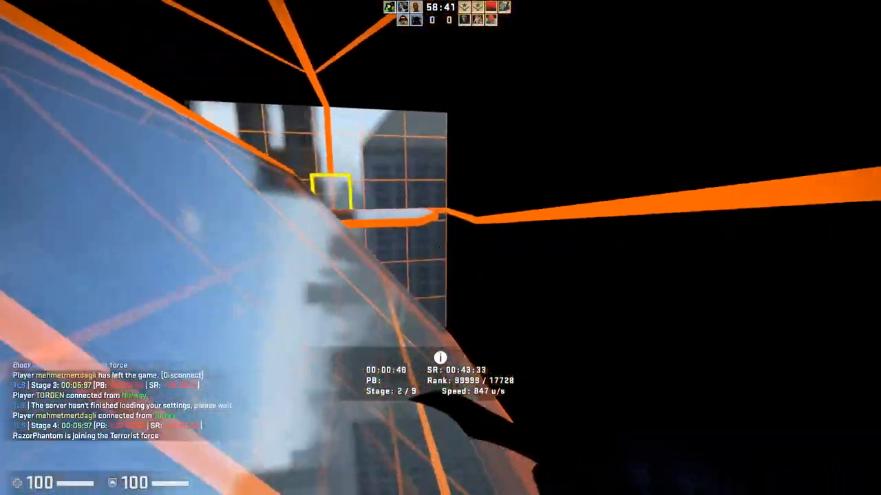
mouse_move(440, 248)
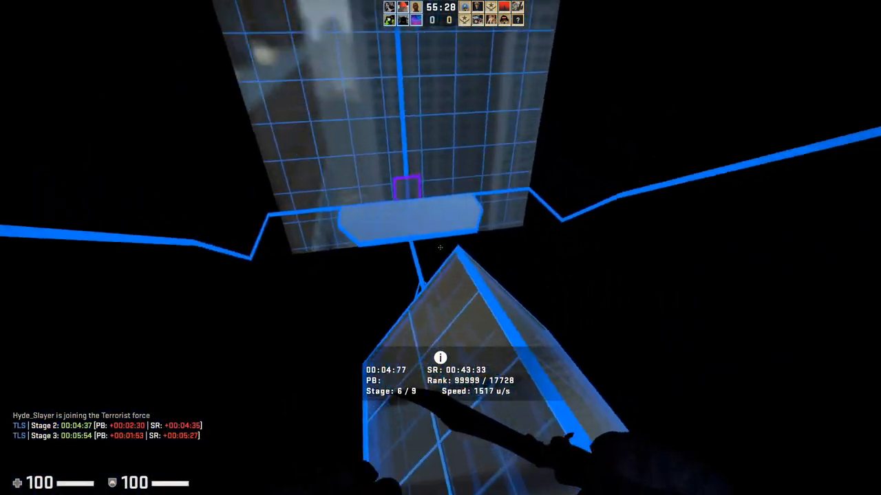
mouse_move(440, 248)
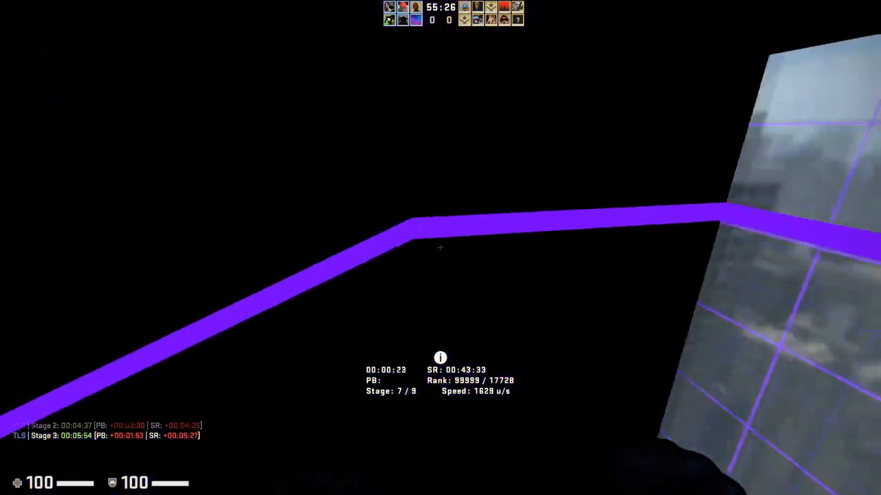